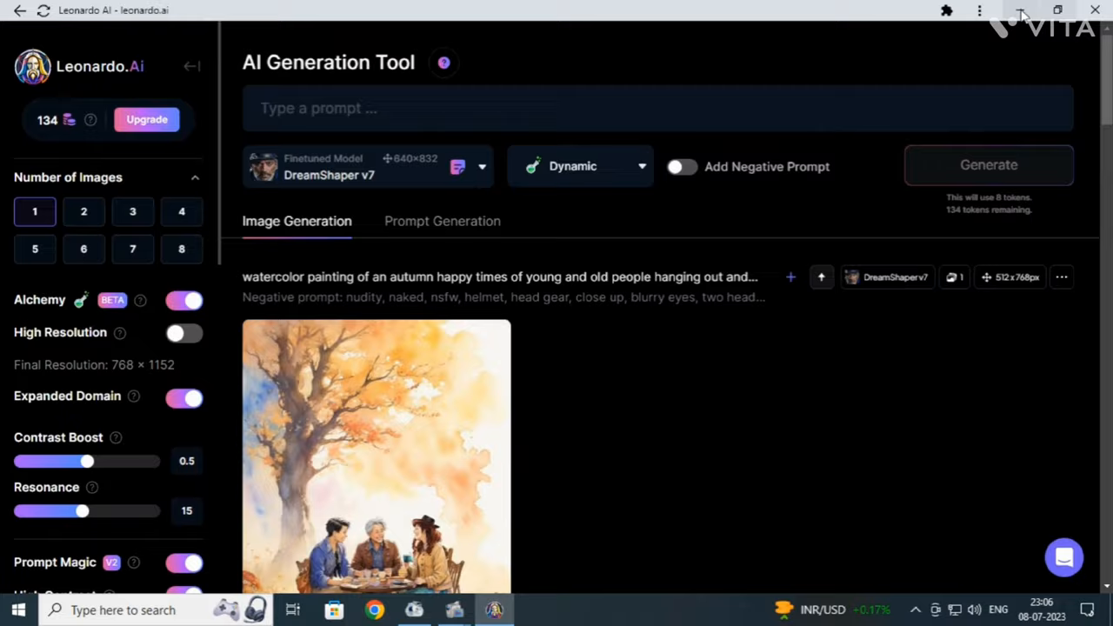
Paste the long watercolor autumn prompt of young and old people laughing into the prompt box
click(533, 609)
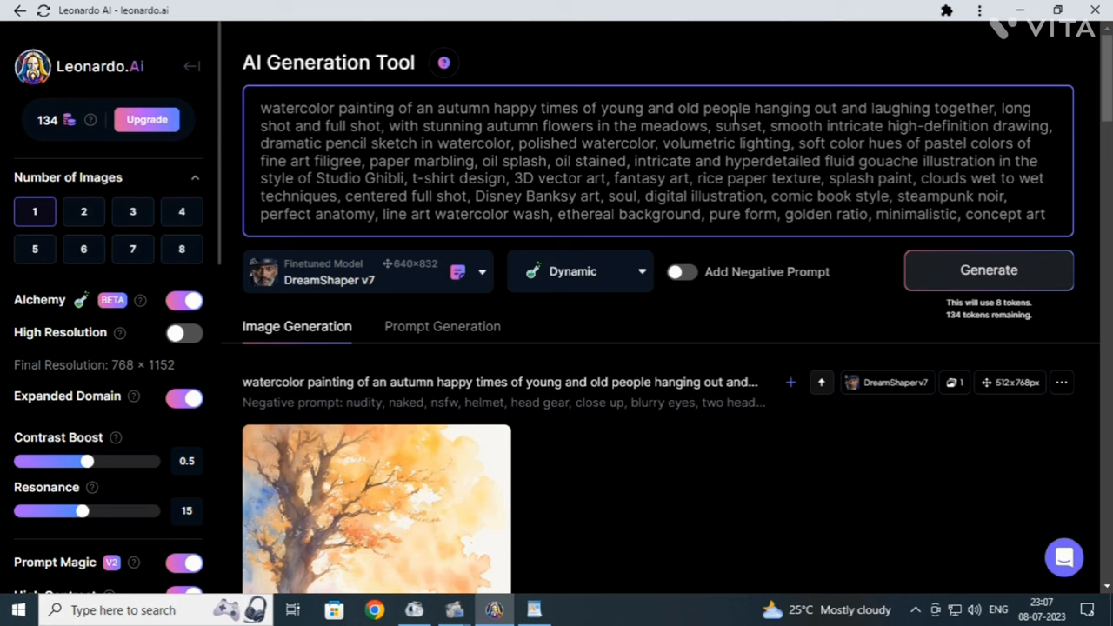
Set style to None, add the long negative prompt, and generate with DreamShaper v7
click(580, 270)
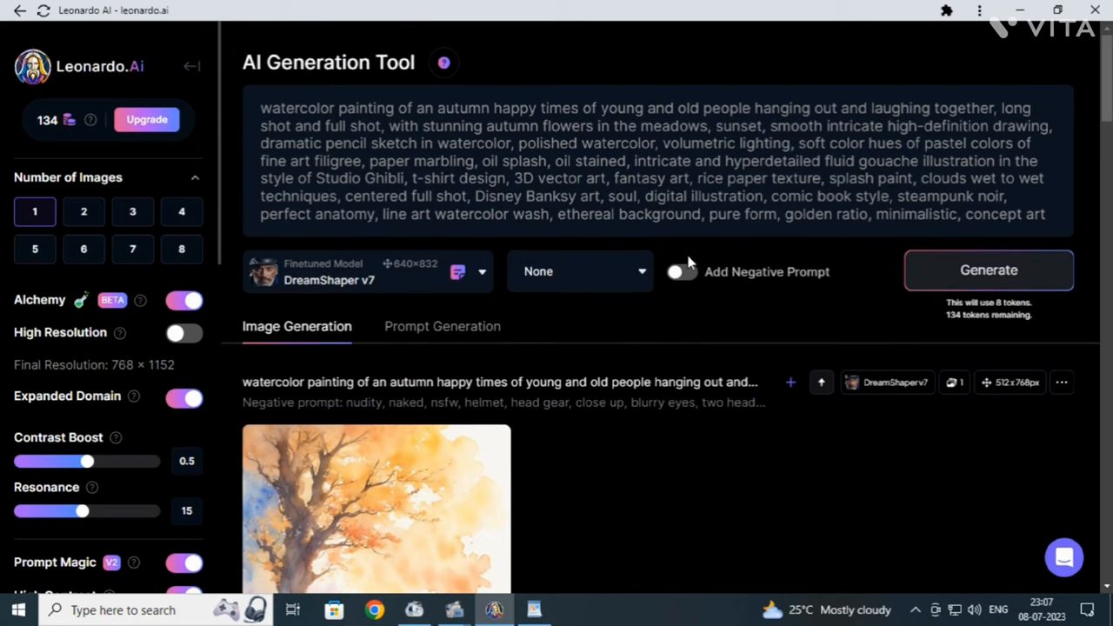
click(681, 271)
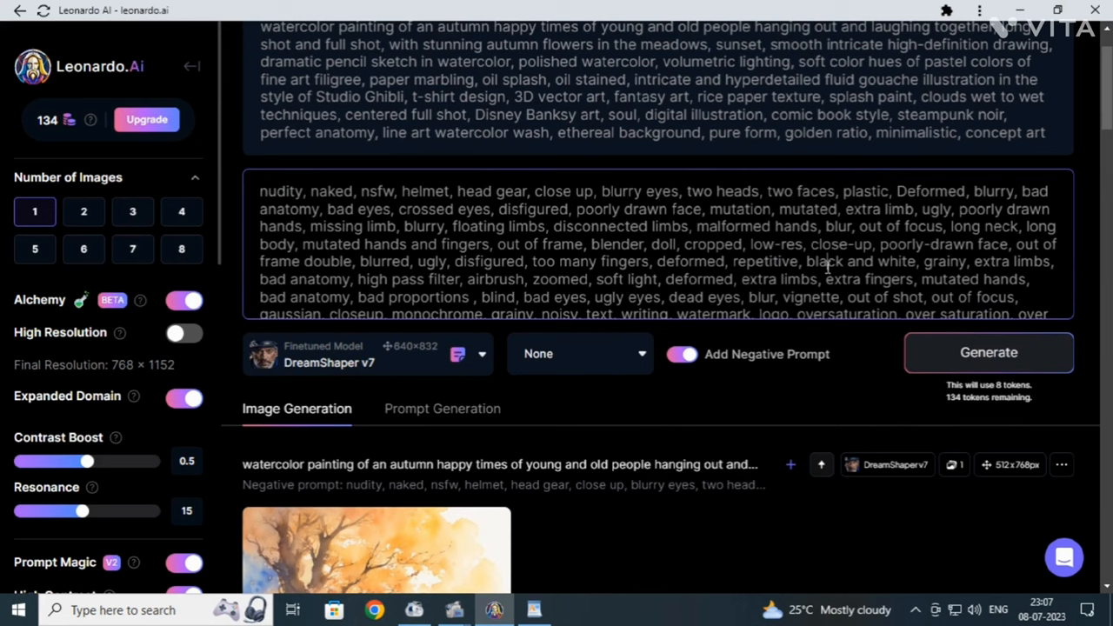
click(988, 352)
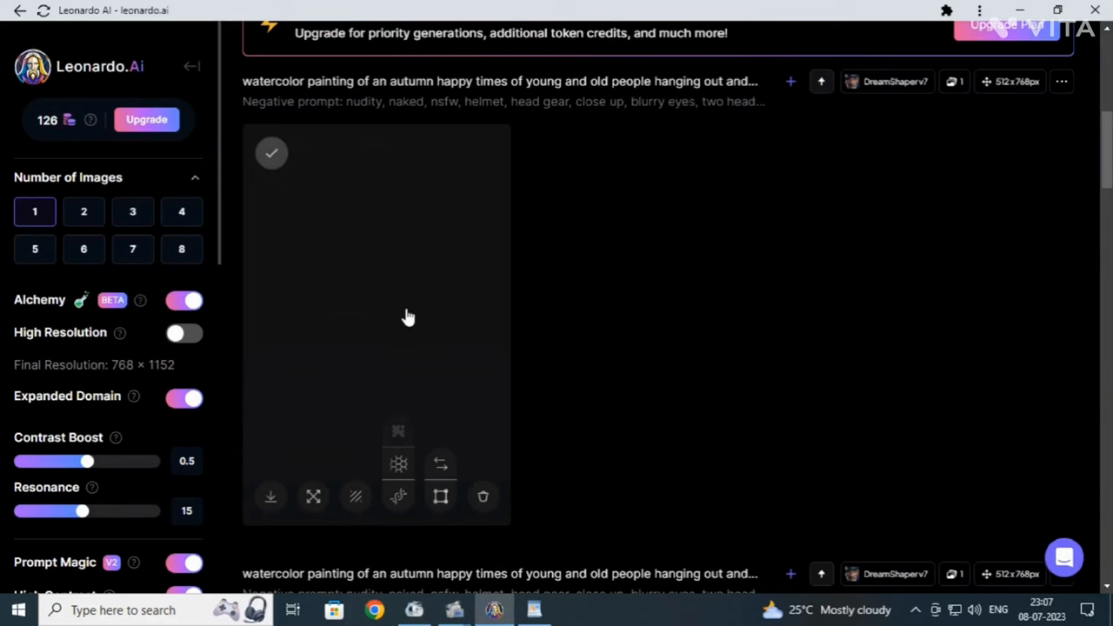